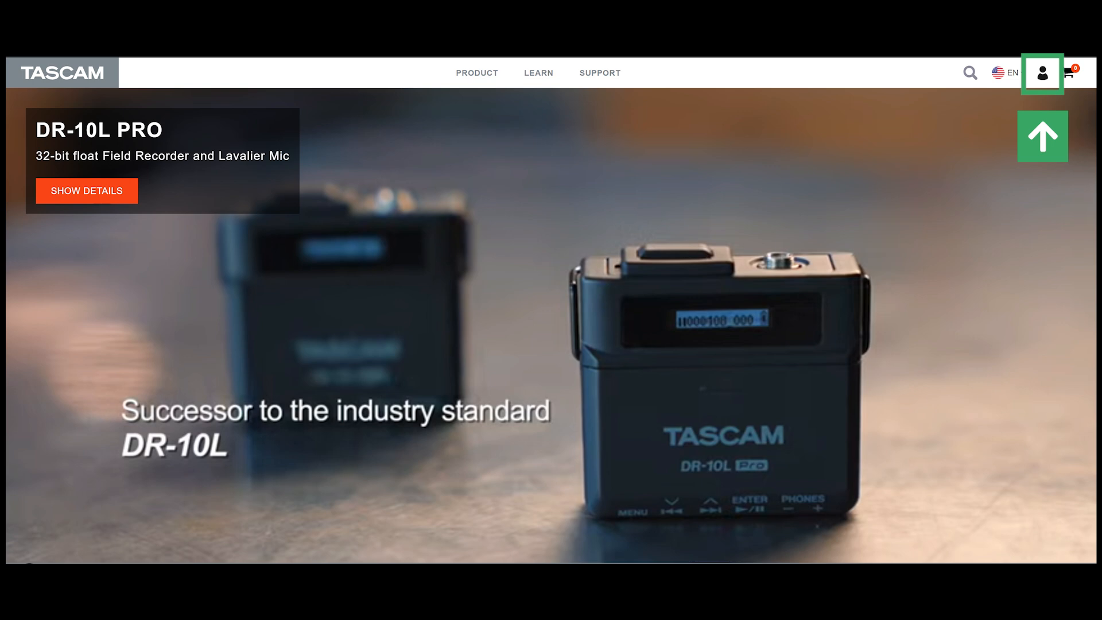
- Go to the TASCAM site's account area to begin creating a TASCAM ID
{"action": "left_click", "coordinate": [1044, 73]}
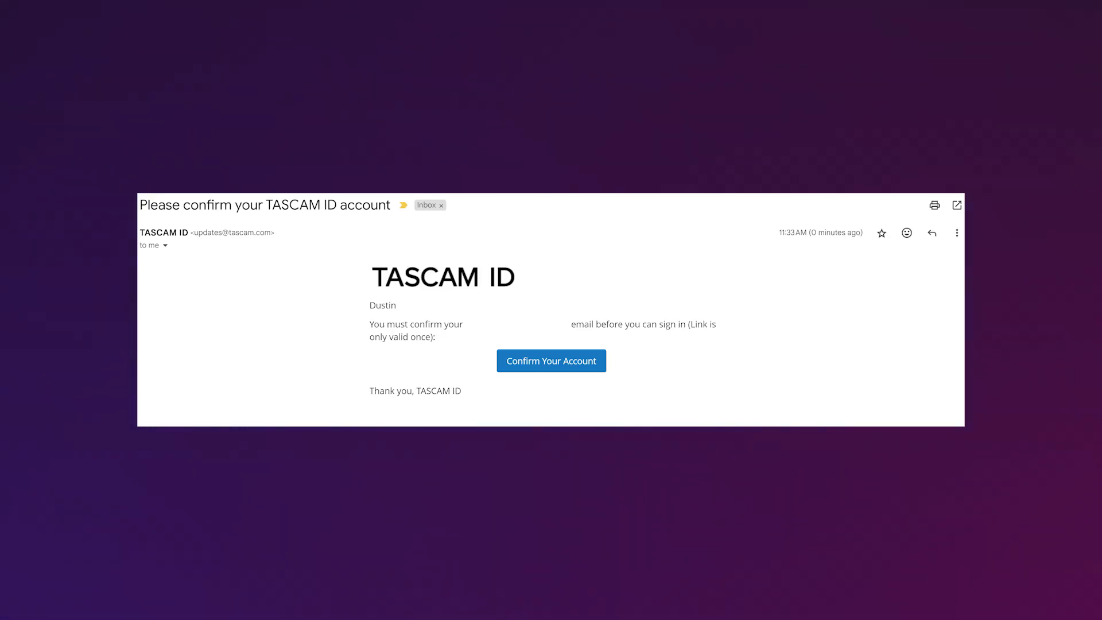
- Start a product registration and choose DR-10L Pro as the product name
{"action": "left_click", "coordinate": [551, 361]}
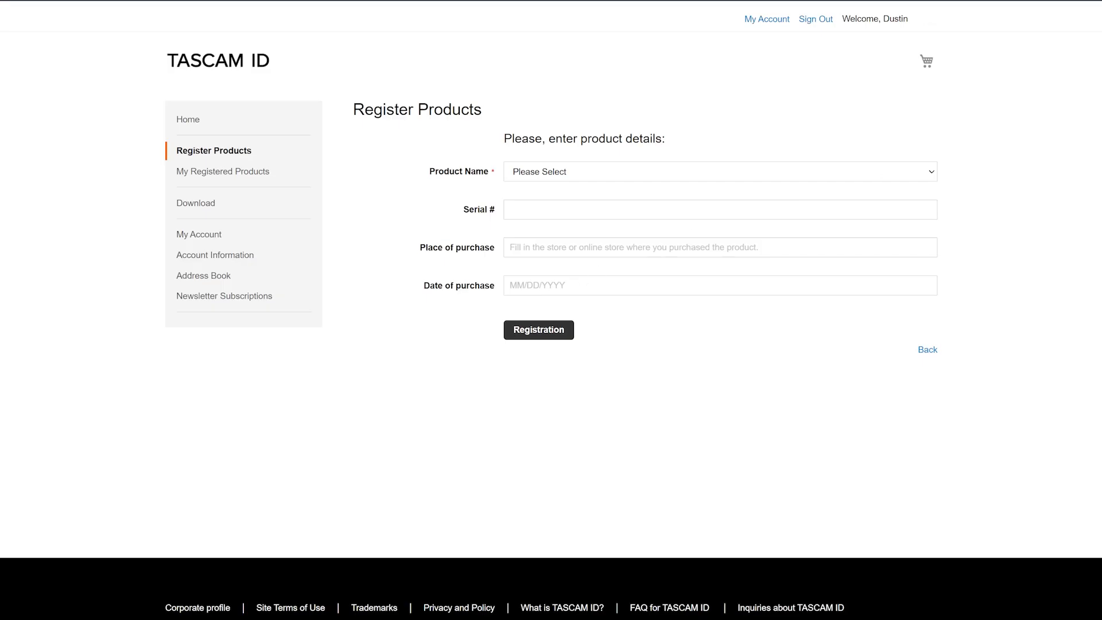
{"action": "left_click", "coordinate": [719, 171]}
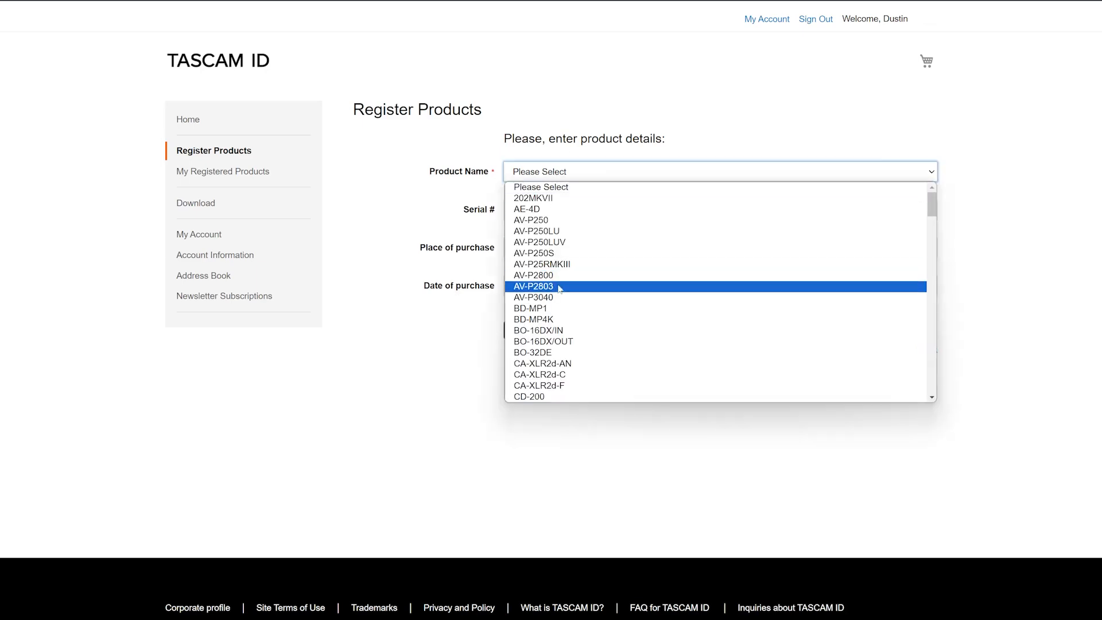
{"action": "scroll", "scroll_direction": "down", "scroll_amount": 3}
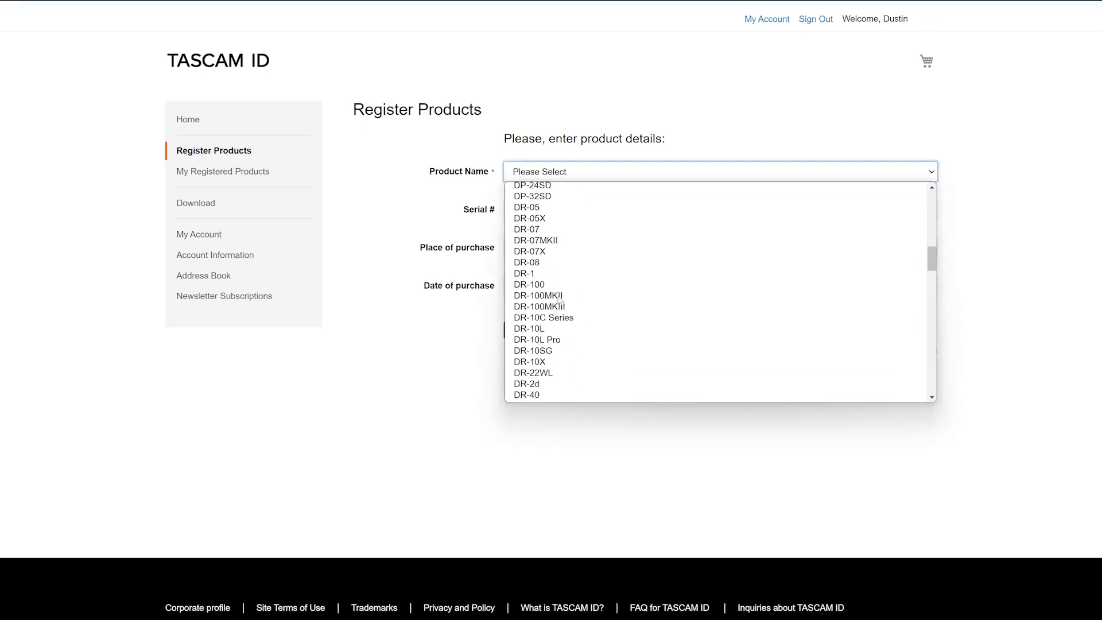
{"action": "mouse_move", "coordinate": [537, 340]}
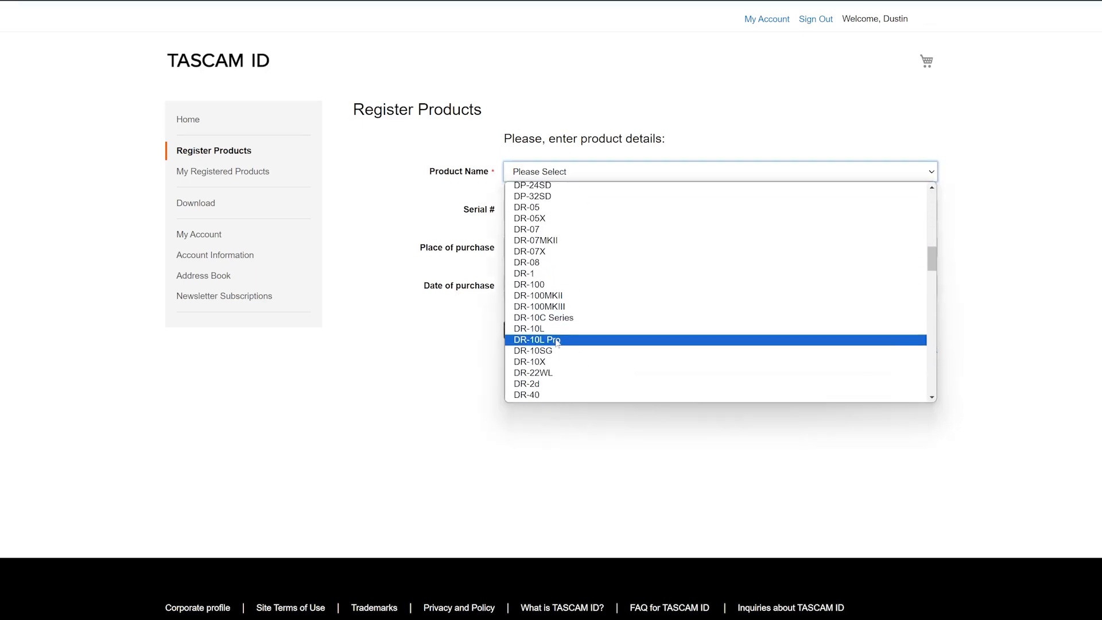
{"action": "left_click", "coordinate": [536, 340]}
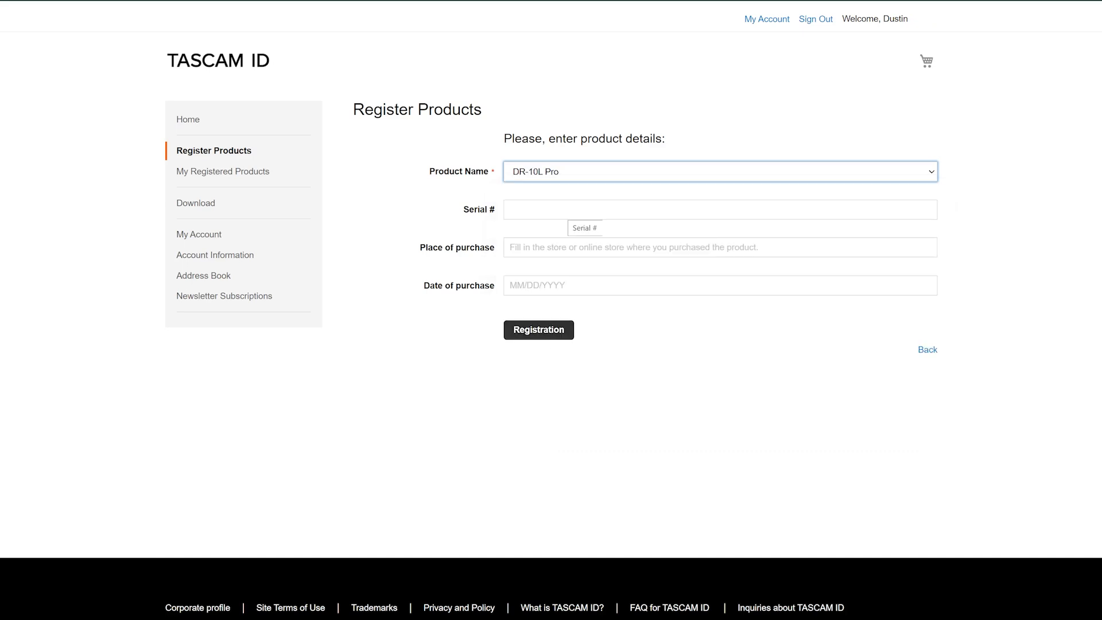
- Enter the serial number, purchase date and B&H as place of purchase, then submit the registration
{"action": "left_click", "coordinate": [717, 247]}
{"action": "type", "text": "B&H"}
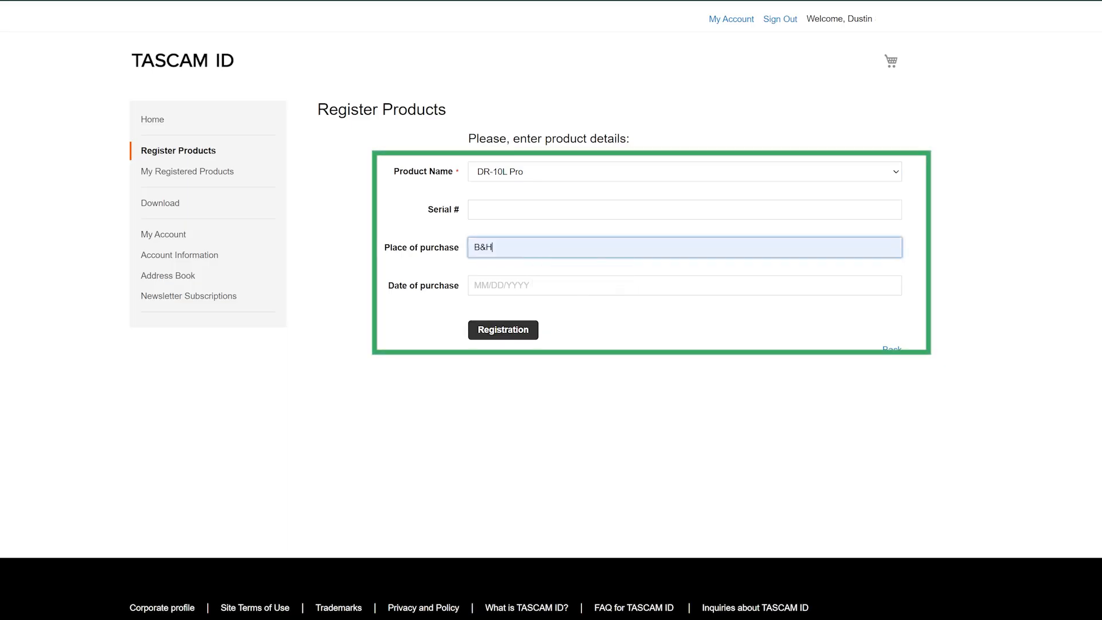
{"action": "left_click", "coordinate": [684, 285]}
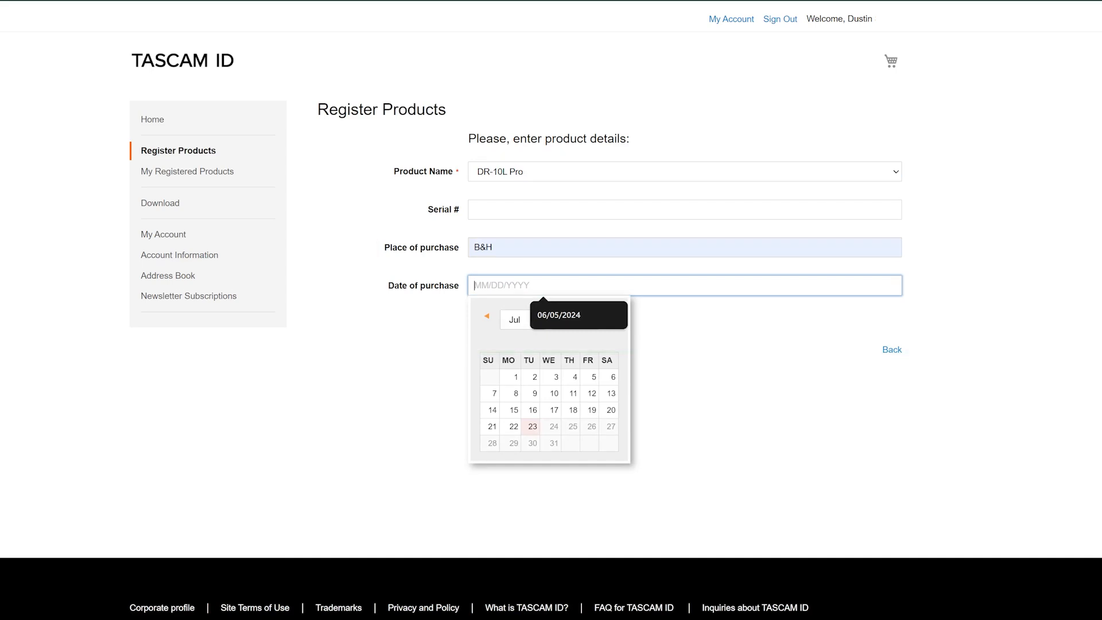
{"action": "mouse_move", "coordinate": [534, 393]}
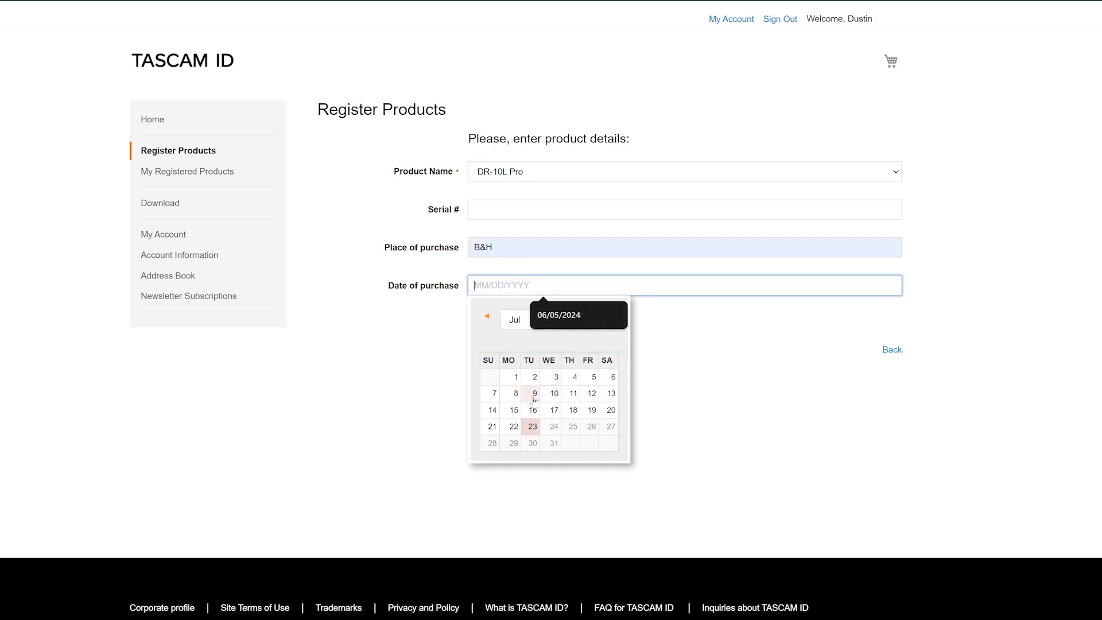
{"action": "left_click", "coordinate": [792, 405]}
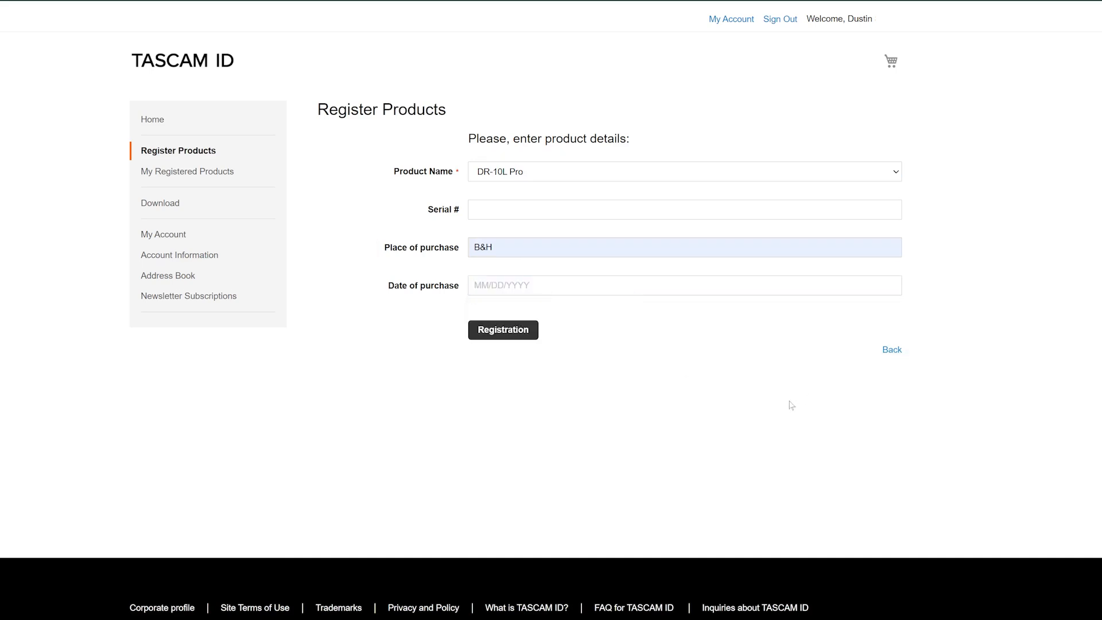
{"action": "mouse_move", "coordinate": [502, 330]}
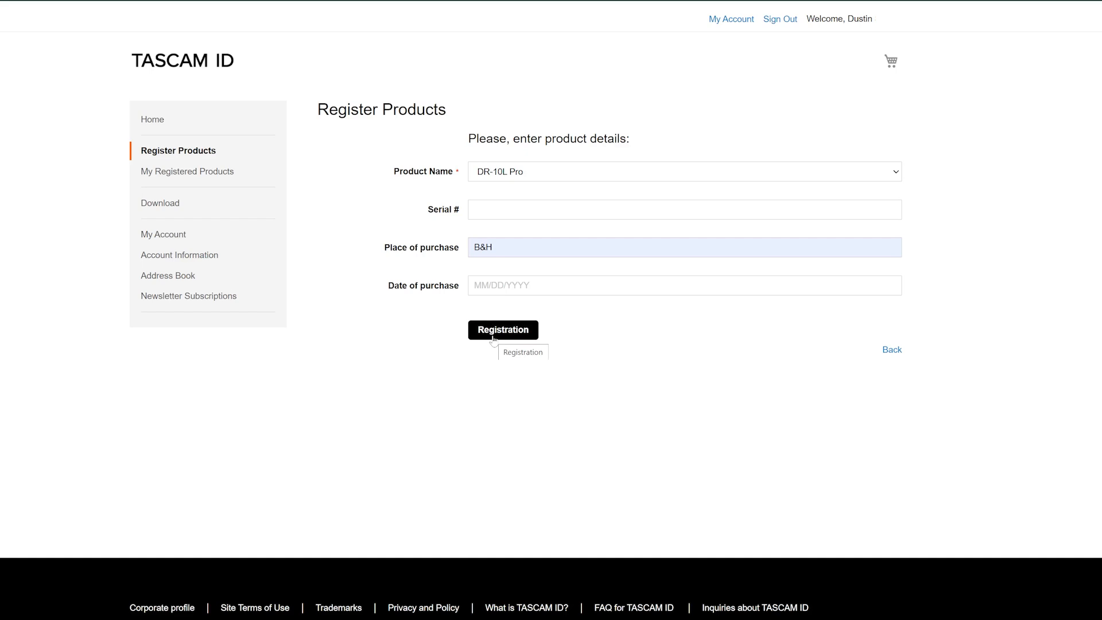
{"action": "left_click", "coordinate": [503, 330]}
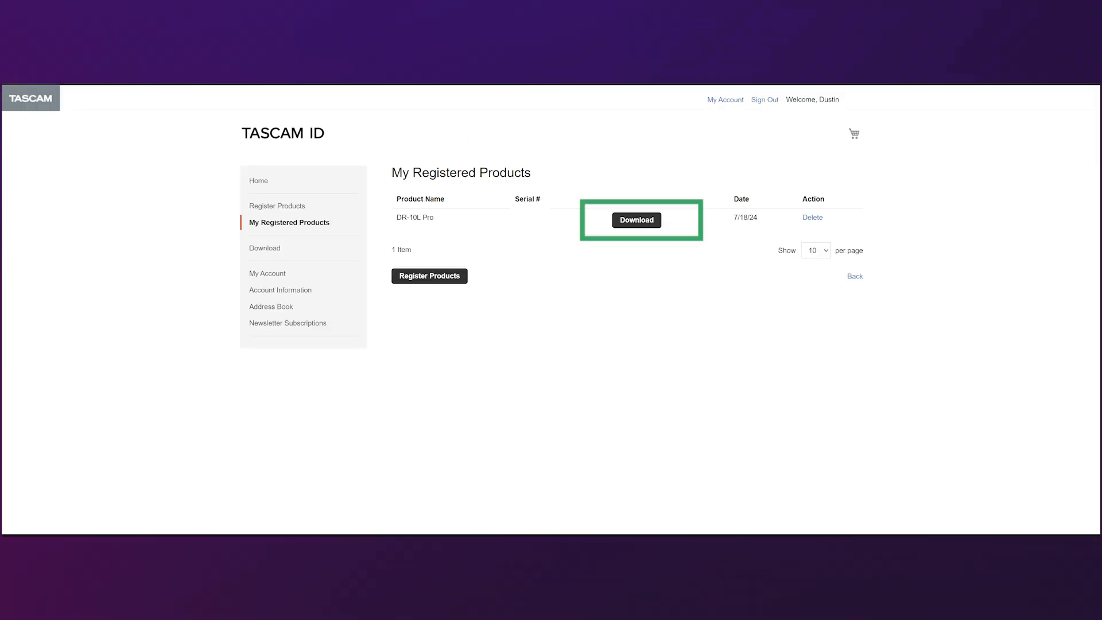
- Download the software offer listed next to the registered DR-10L Pro
{"action": "left_click", "coordinate": [636, 221]}
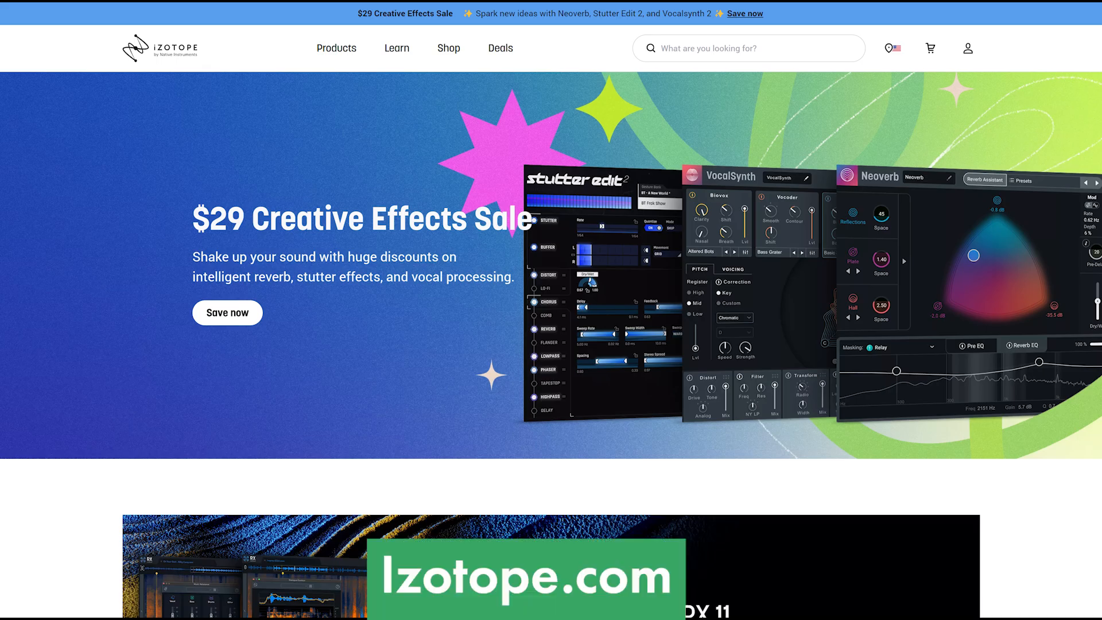
- Create a new iZotope account from the site's account area
{"action": "left_click", "coordinate": [968, 48]}
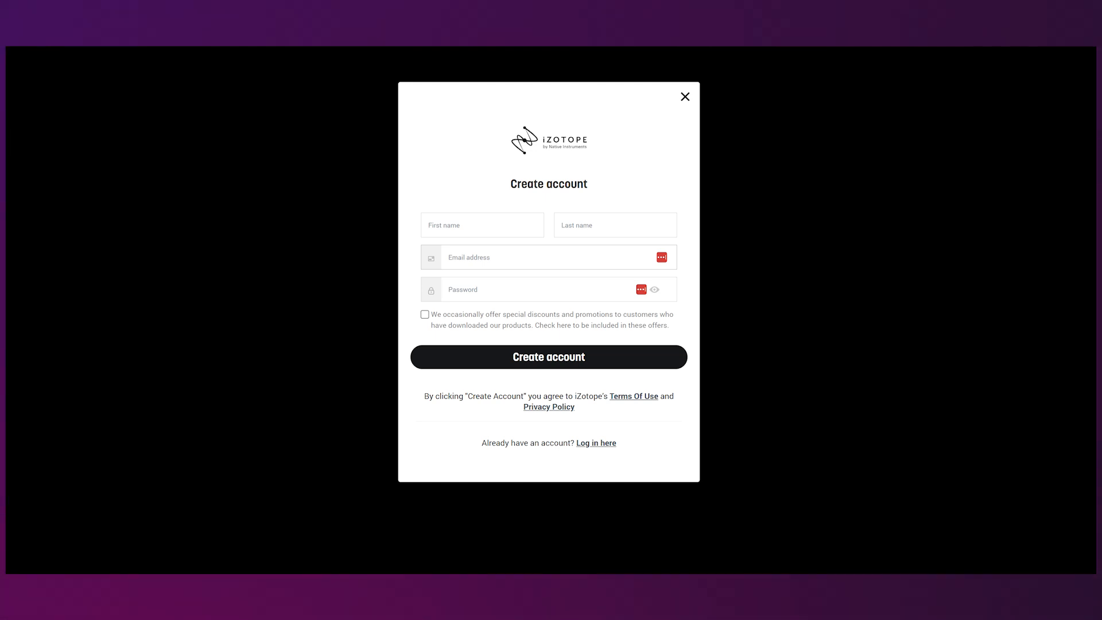
{"action": "left_click", "coordinate": [685, 97]}
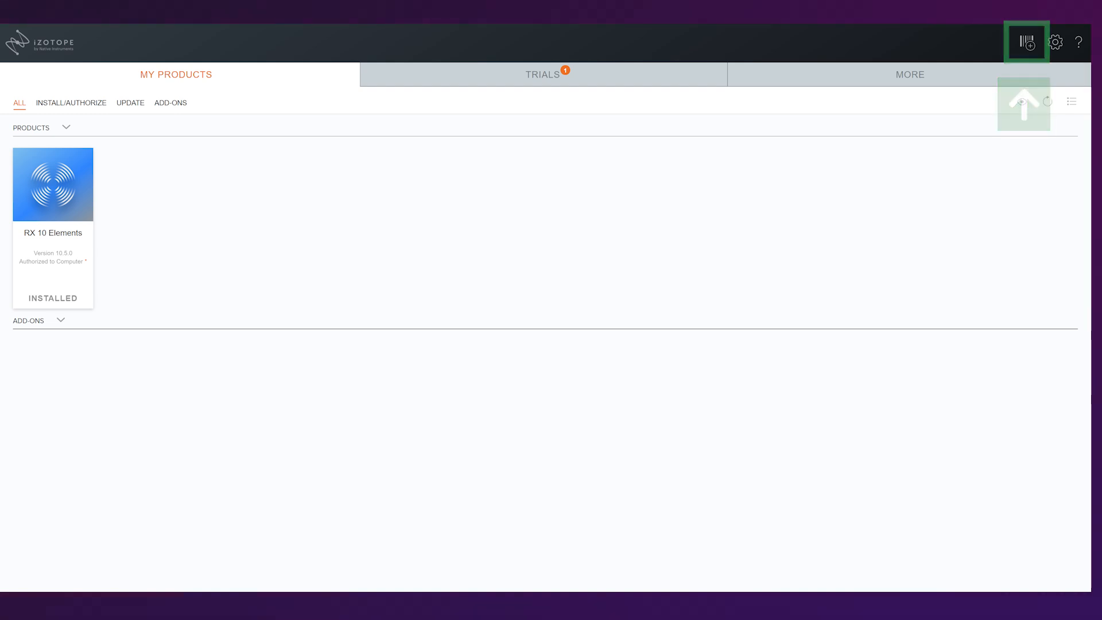
- Add the RX 10 Elements serial number via the portal's serial icon
{"action": "left_click", "coordinate": [1026, 41]}
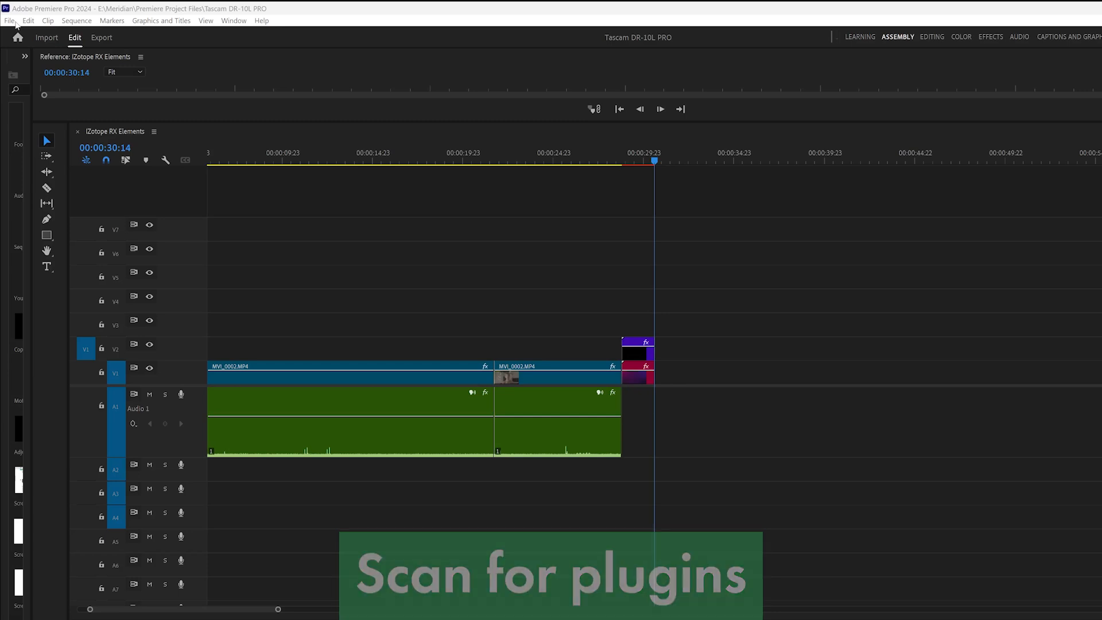
- Run Scan for Plug-ins in the Audio preferences' plug-in manager and accept the results
{"action": "left_click", "coordinate": [28, 16]}
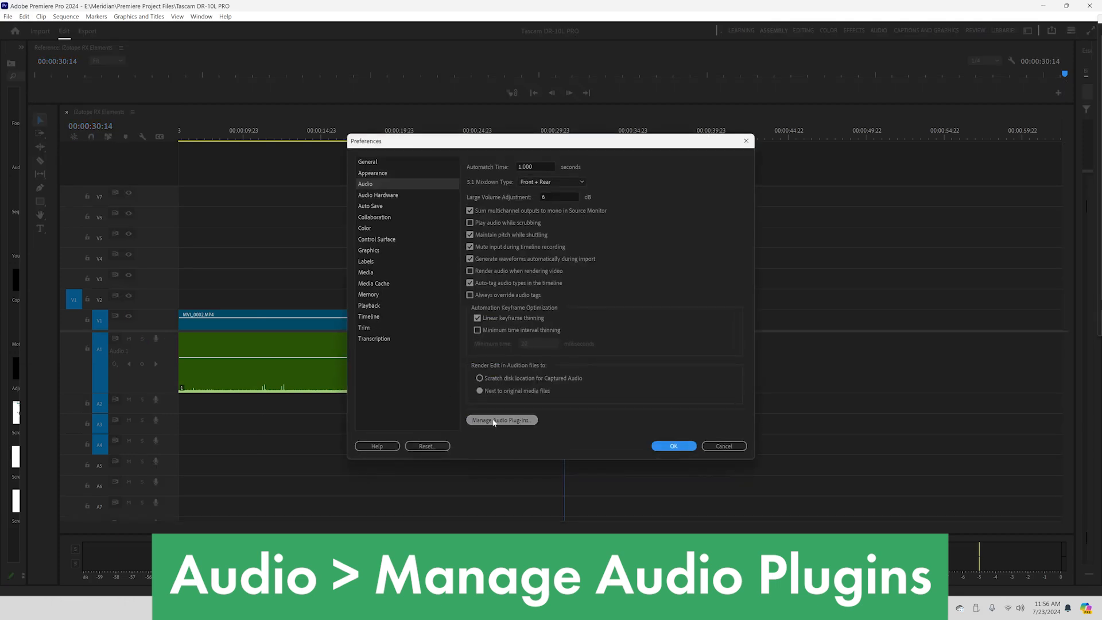
{"action": "left_click", "coordinate": [501, 420]}
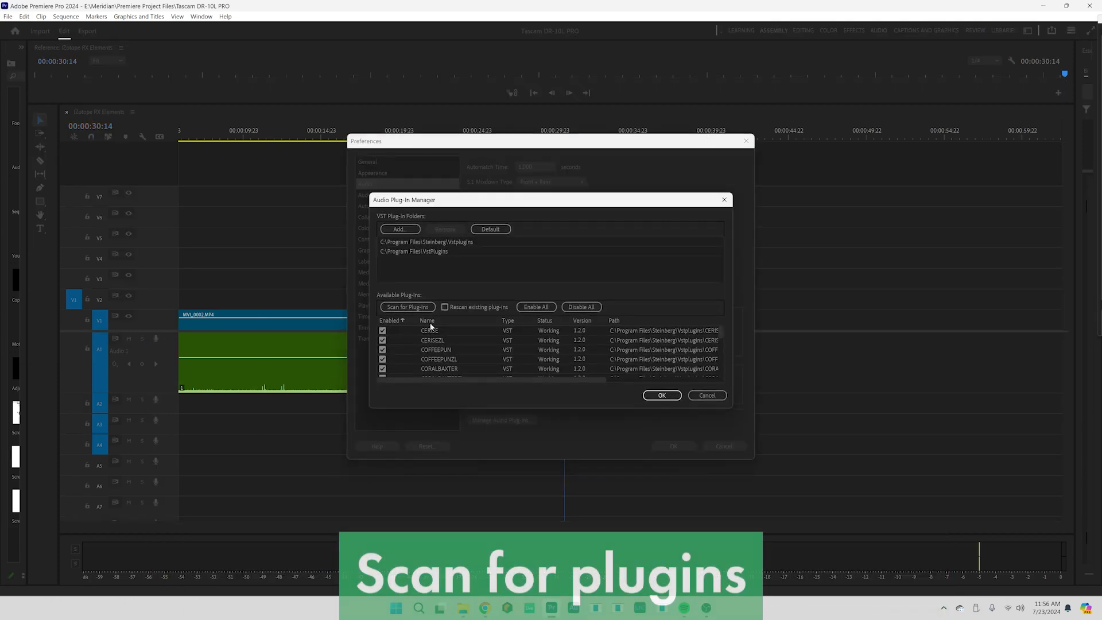
{"action": "left_click", "coordinate": [407, 308]}
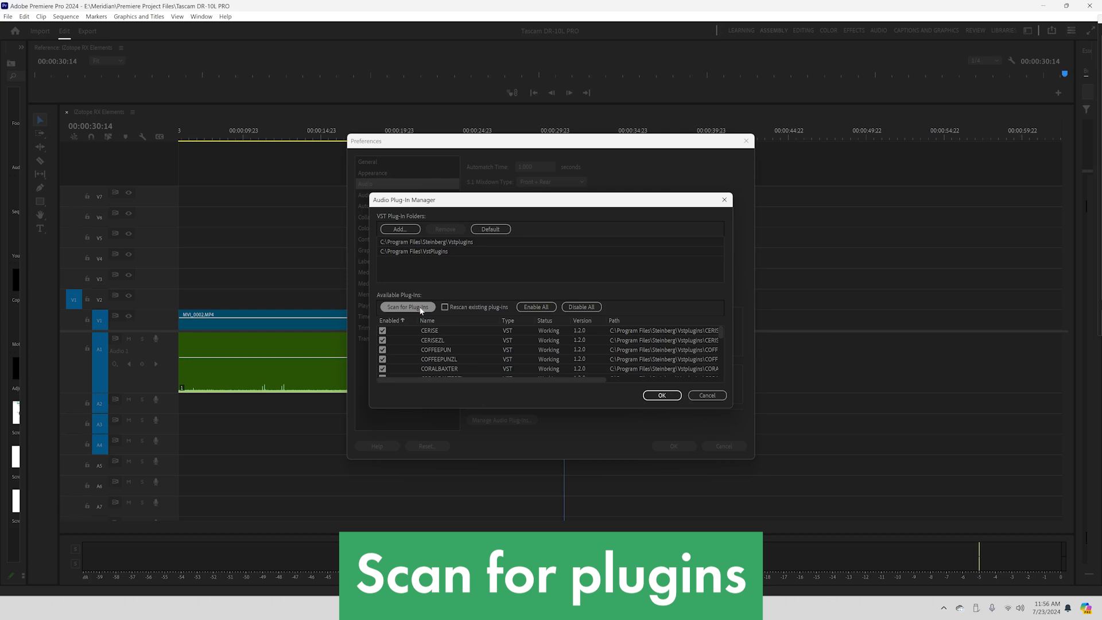
{"action": "left_click", "coordinate": [406, 308]}
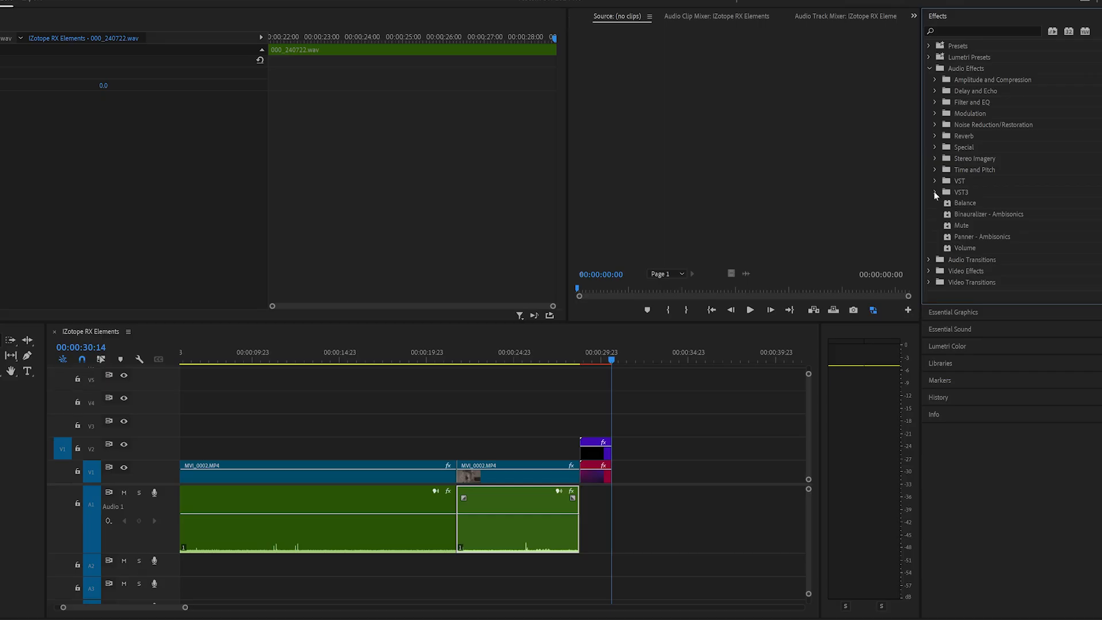
- Locate RX 10 Voice De-noise under VST3 > Restoration > iZotope, apply it to the clip and open its editor
{"action": "left_click", "coordinate": [936, 192]}
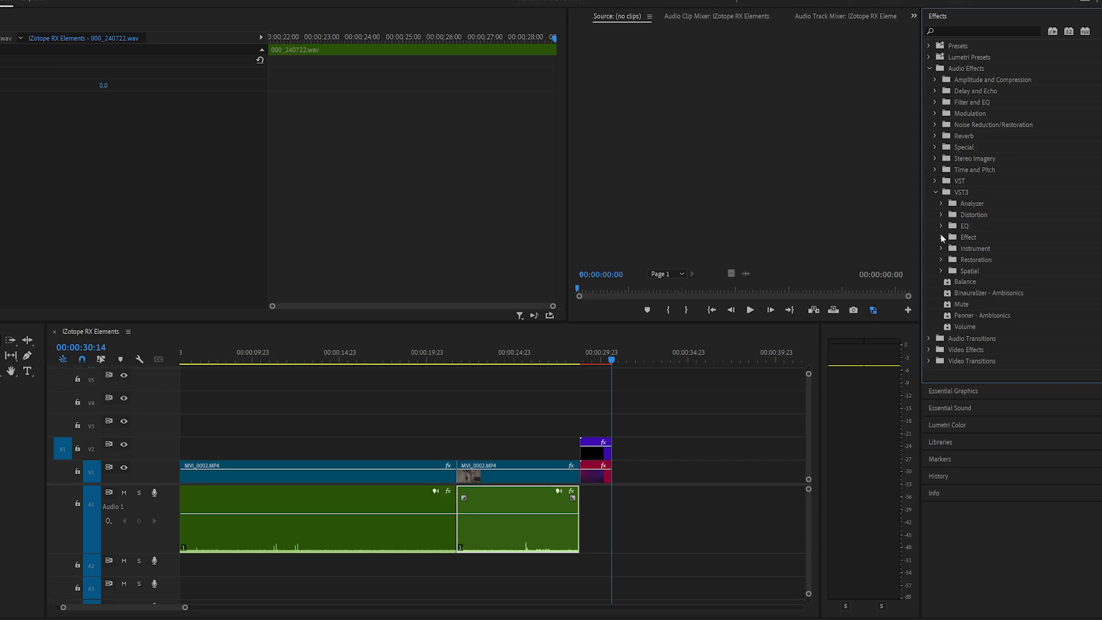
{"action": "left_click", "coordinate": [942, 260]}
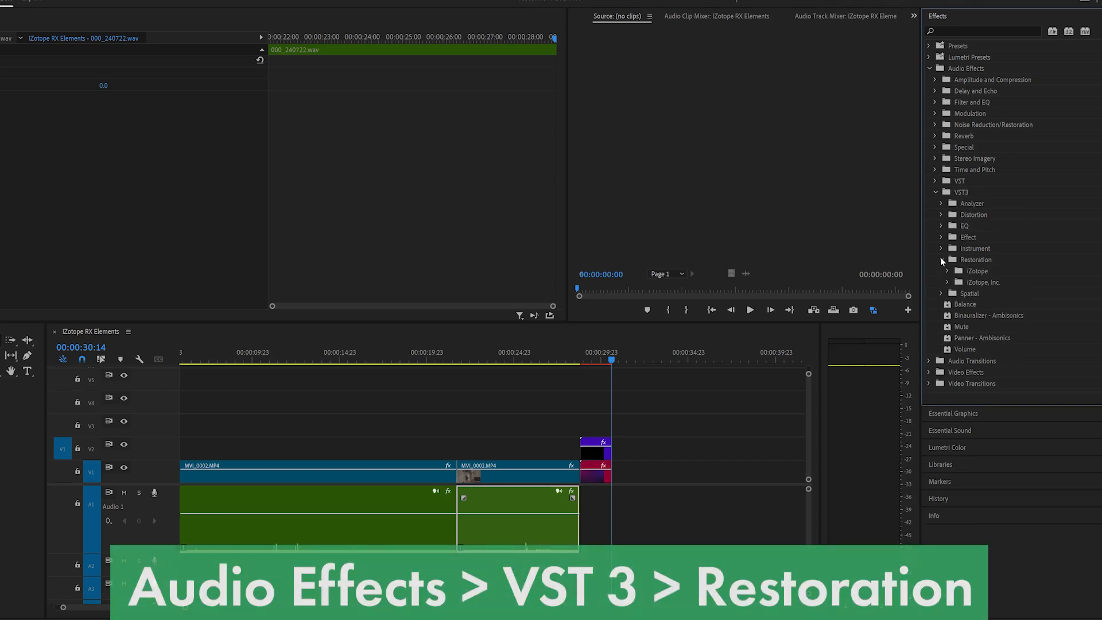
{"action": "left_click", "coordinate": [949, 282]}
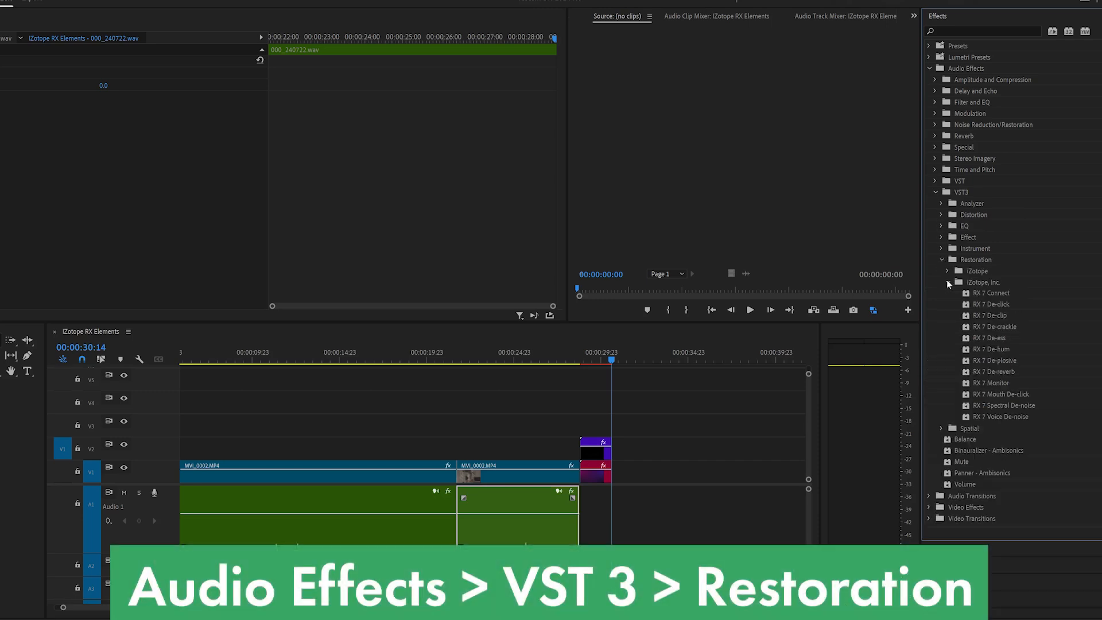
{"action": "left_click", "coordinate": [942, 271]}
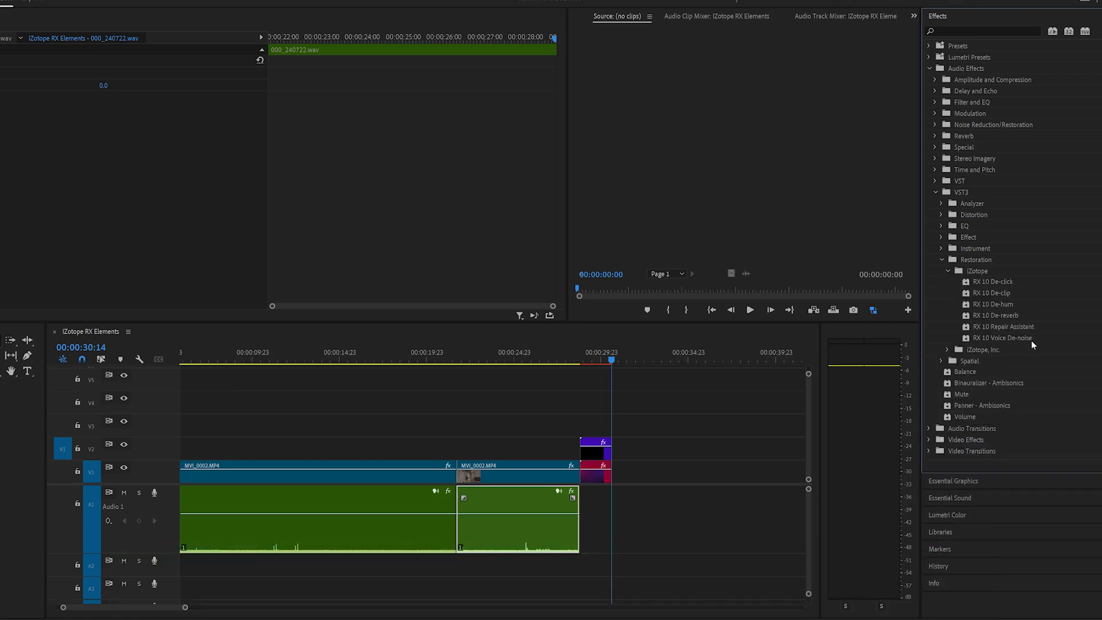
{"action": "mouse_move", "coordinate": [739, 238]}
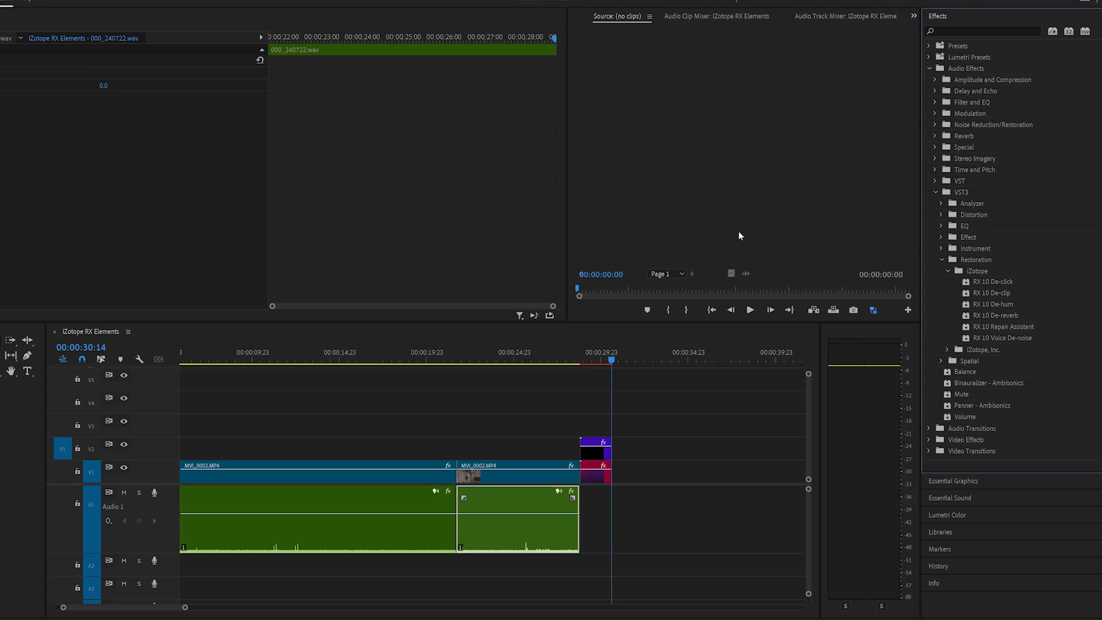
{"action": "mouse_move", "coordinate": [1002, 327]}
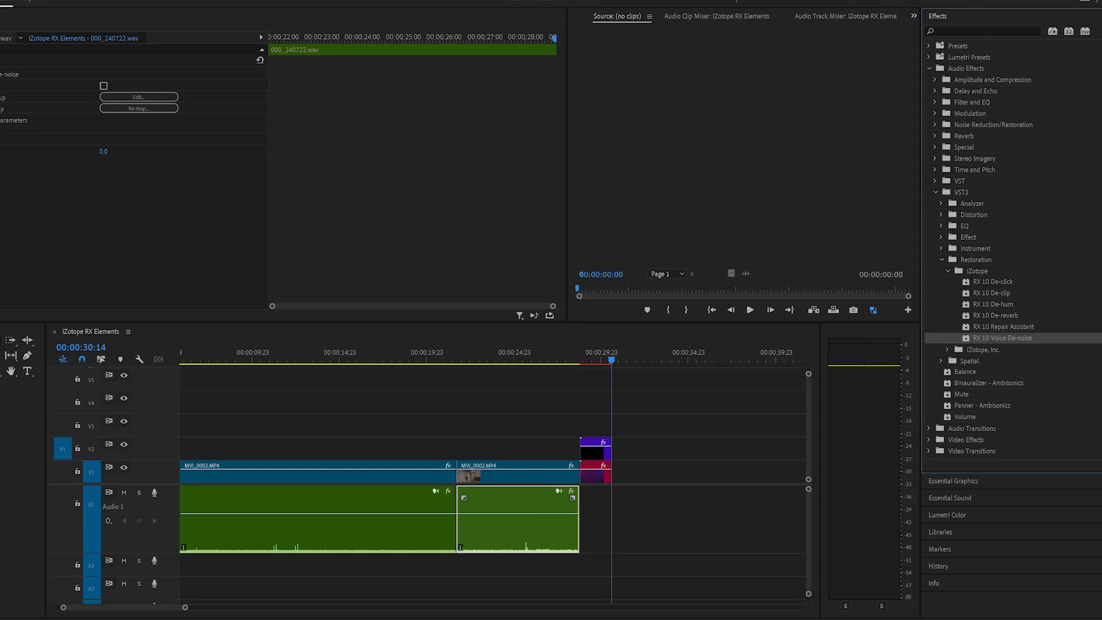
{"action": "mouse_move", "coordinate": [112, 92]}
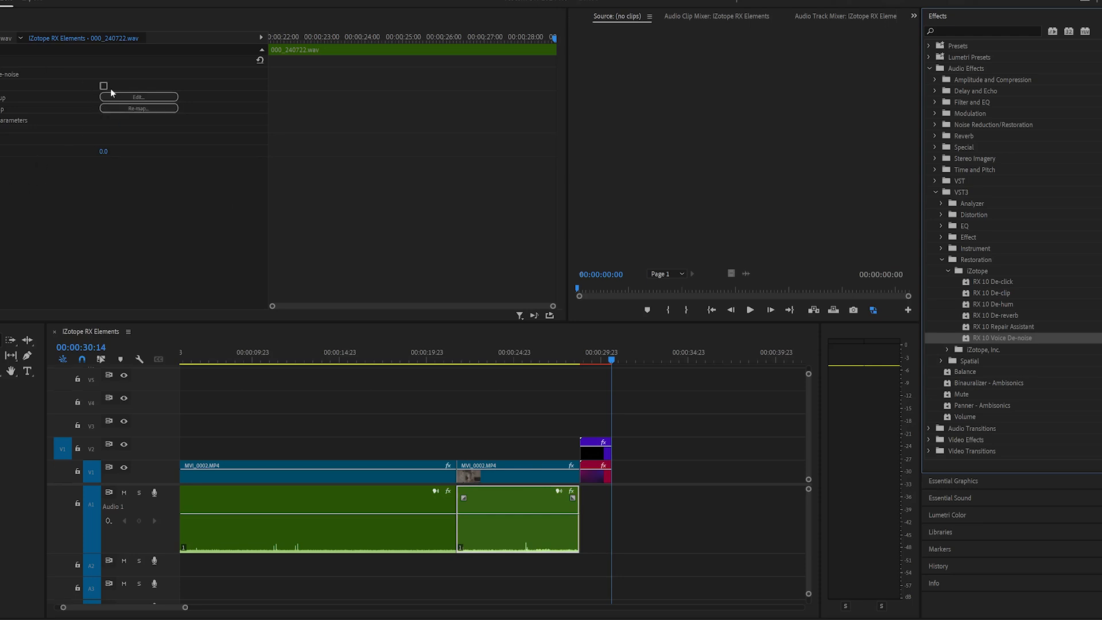
{"action": "left_click", "coordinate": [138, 97]}
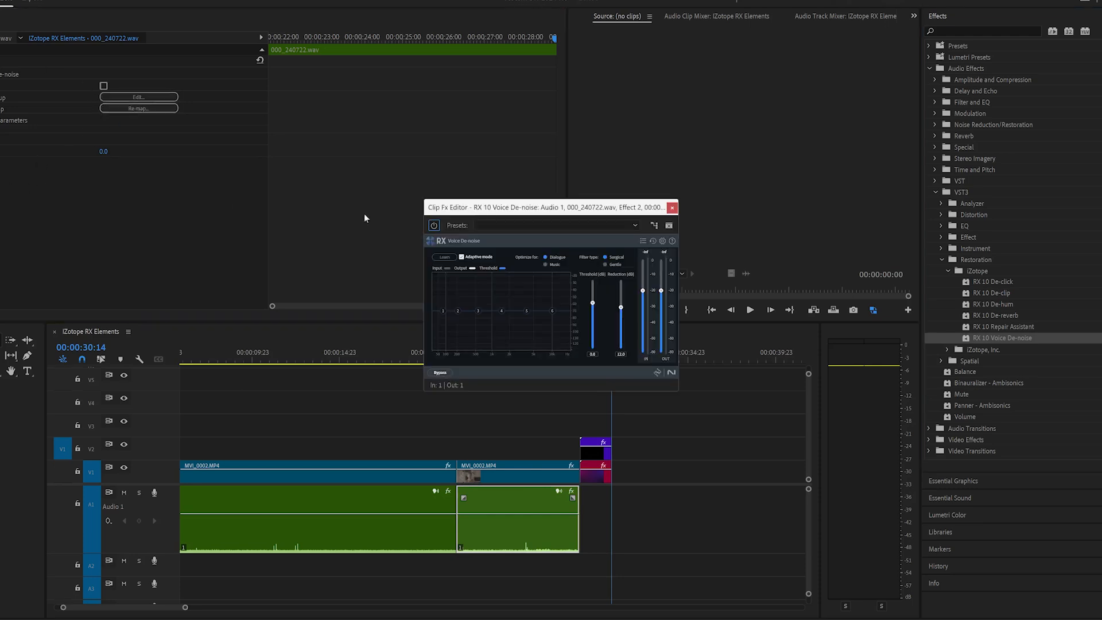